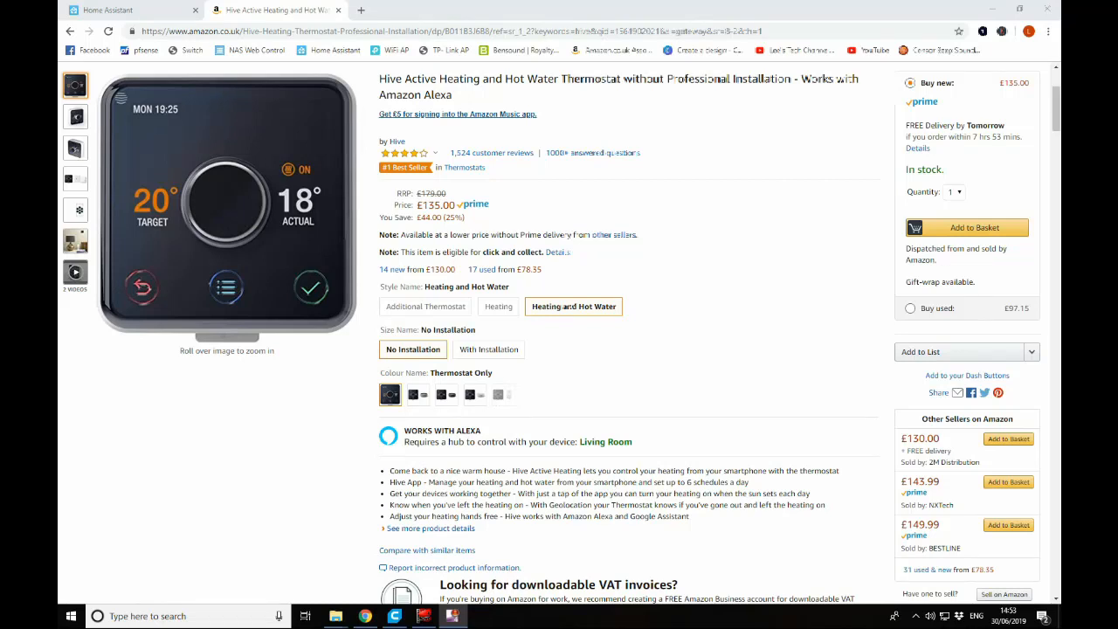
mouse_move(635, 334)
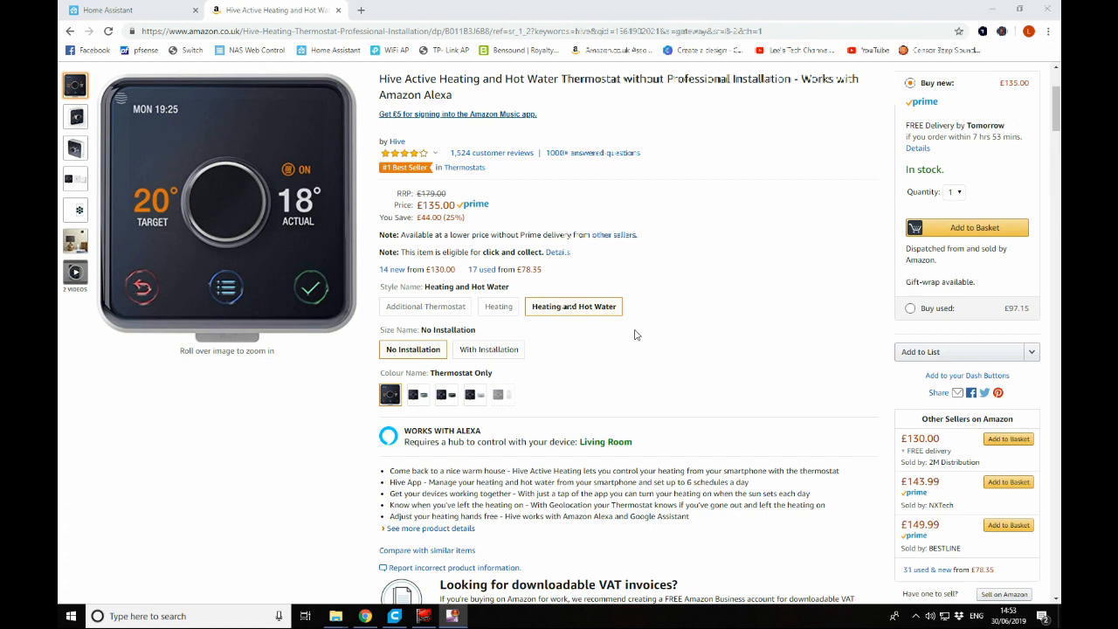
- Open configuration.yaml from the HASSIO config network share in Notepad++
click(131, 10)
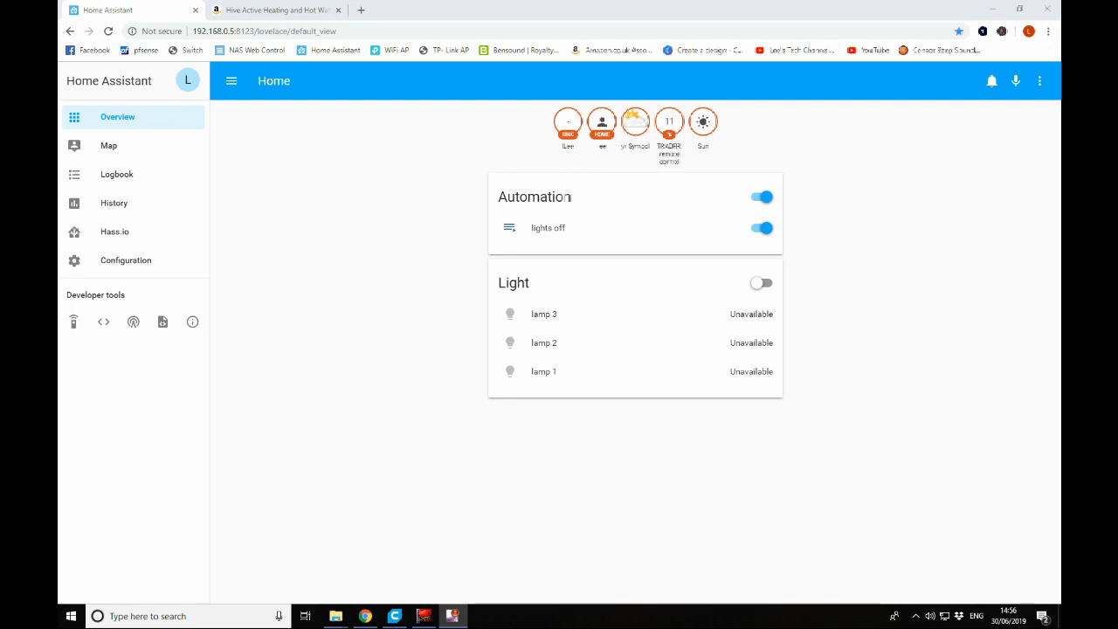
mouse_move(587, 471)
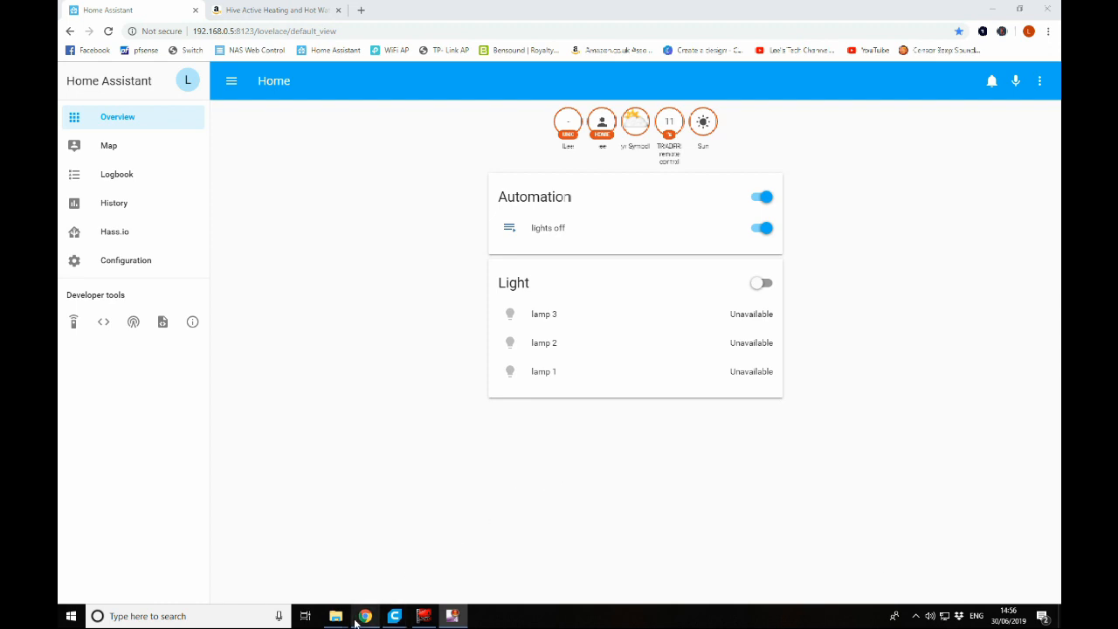
click(335, 616)
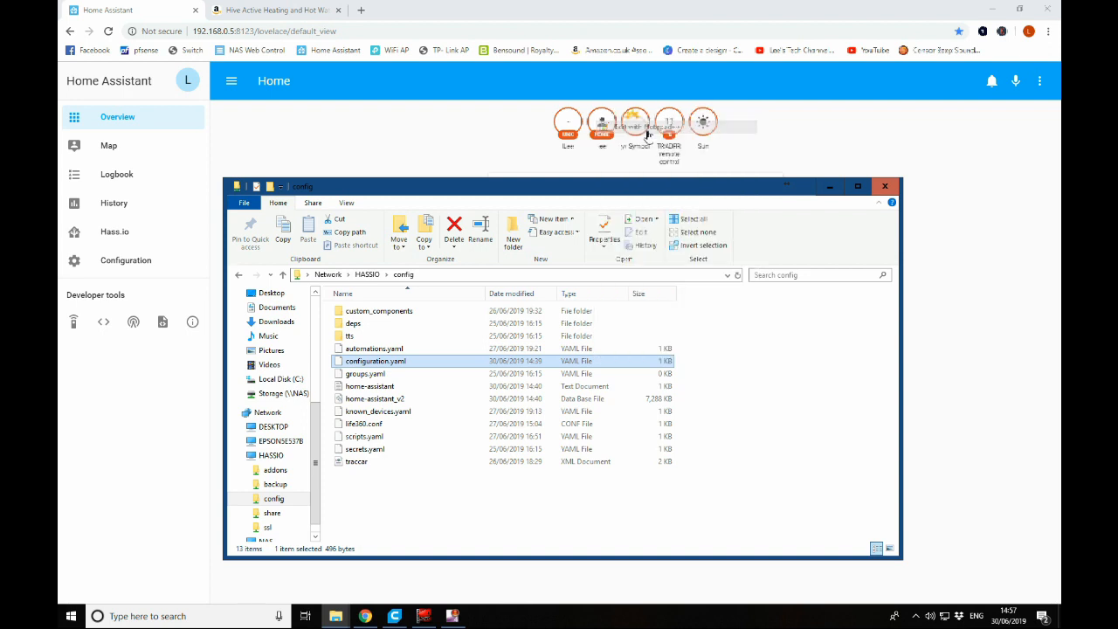
double_click(374, 361)
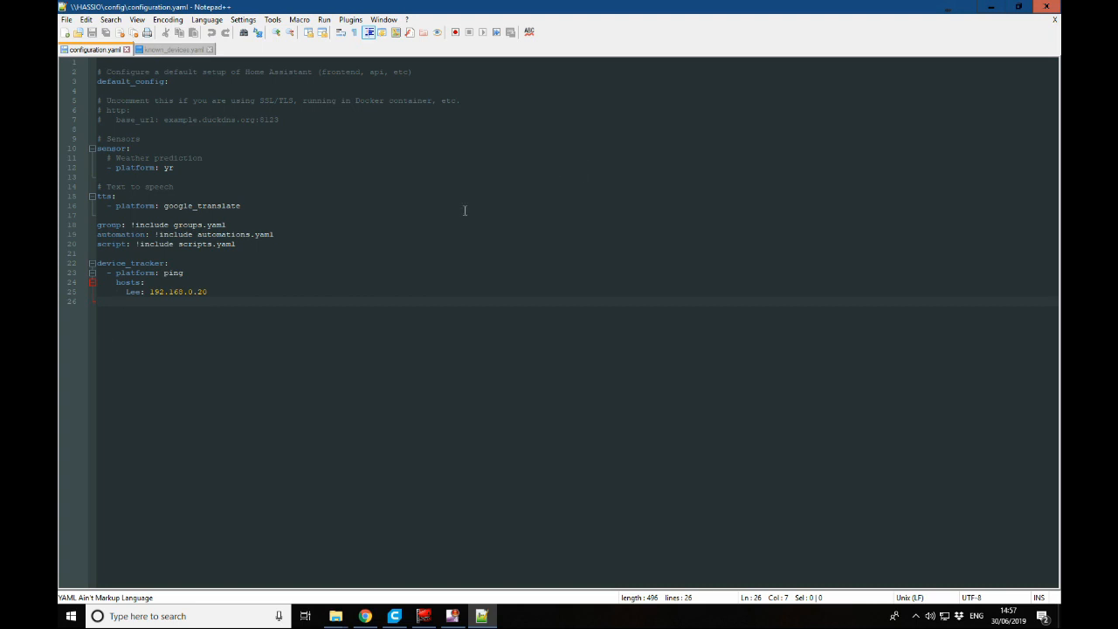
- Append a hive: block with username: and password: lines to configuration.yaml
key(enter)
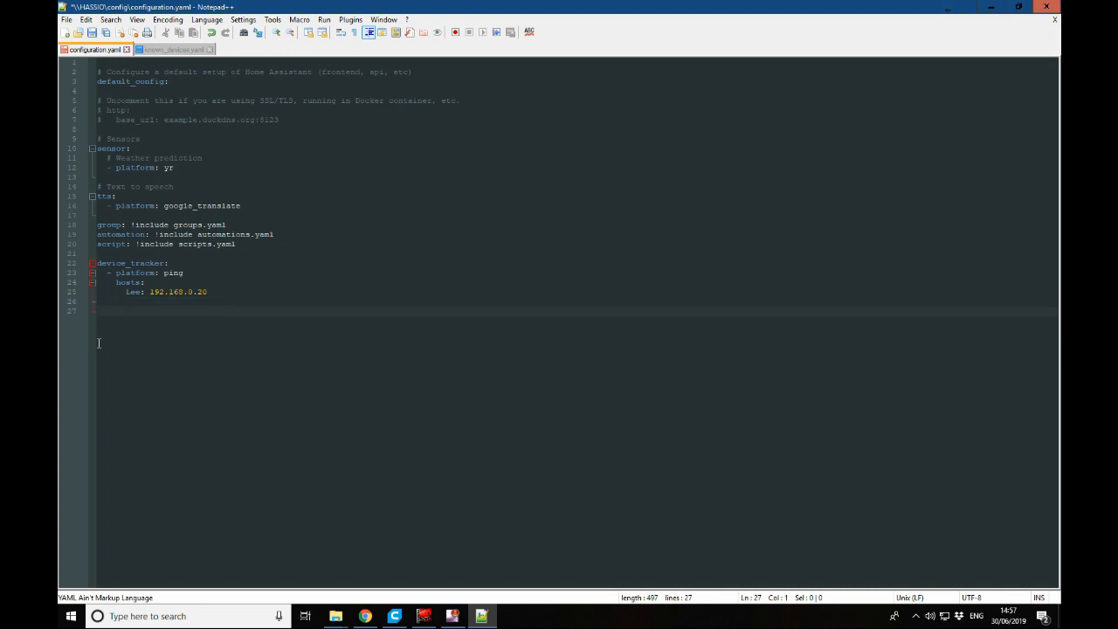
text(hive:)
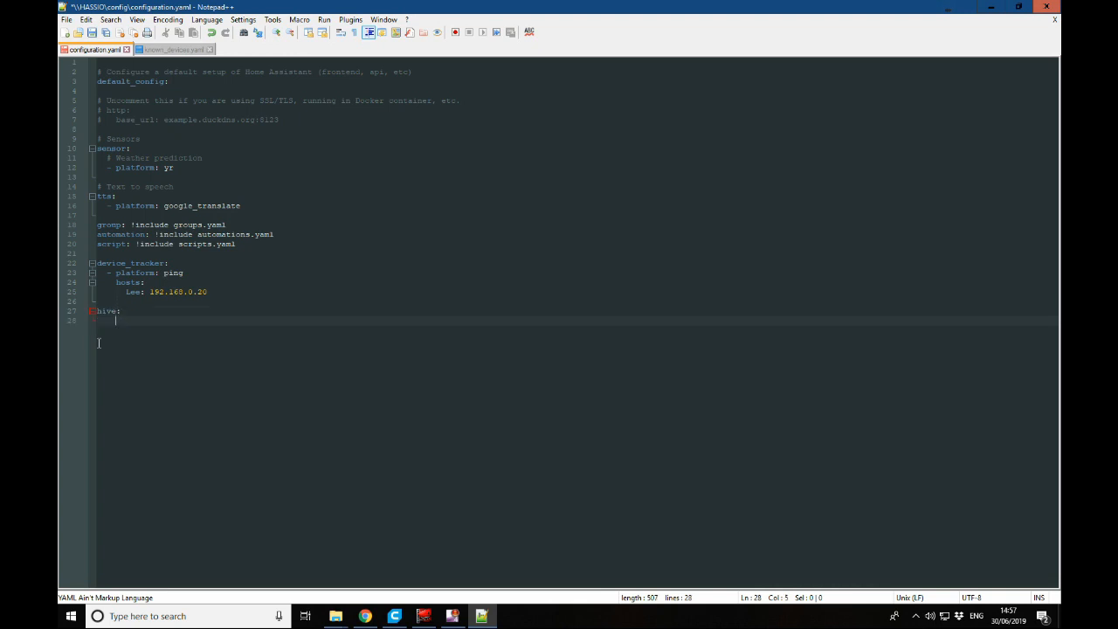
text(username)
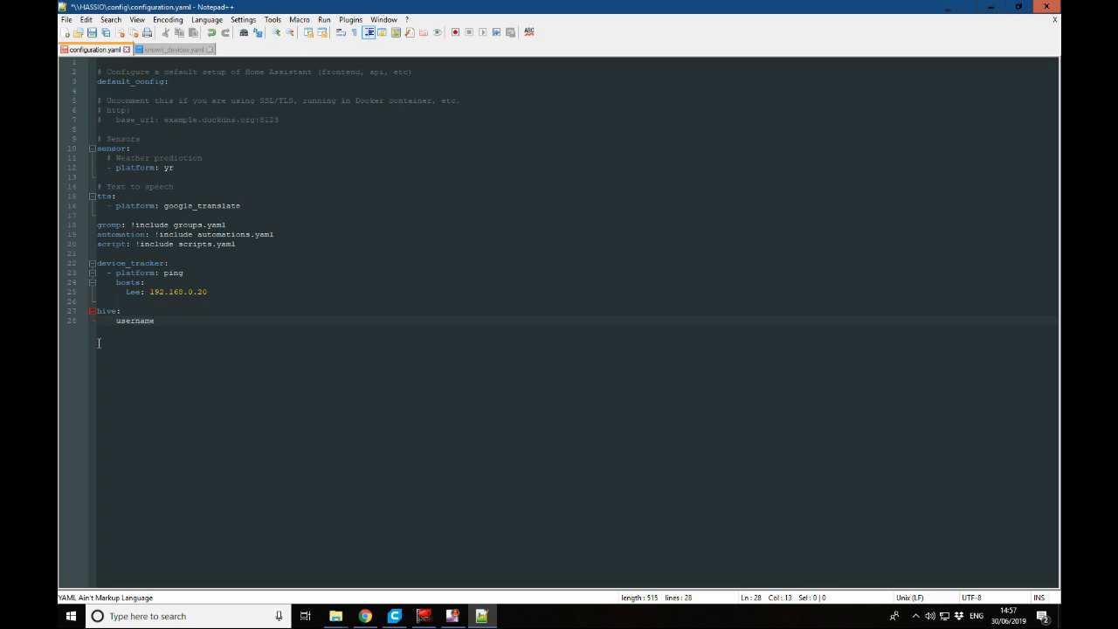
text(:)
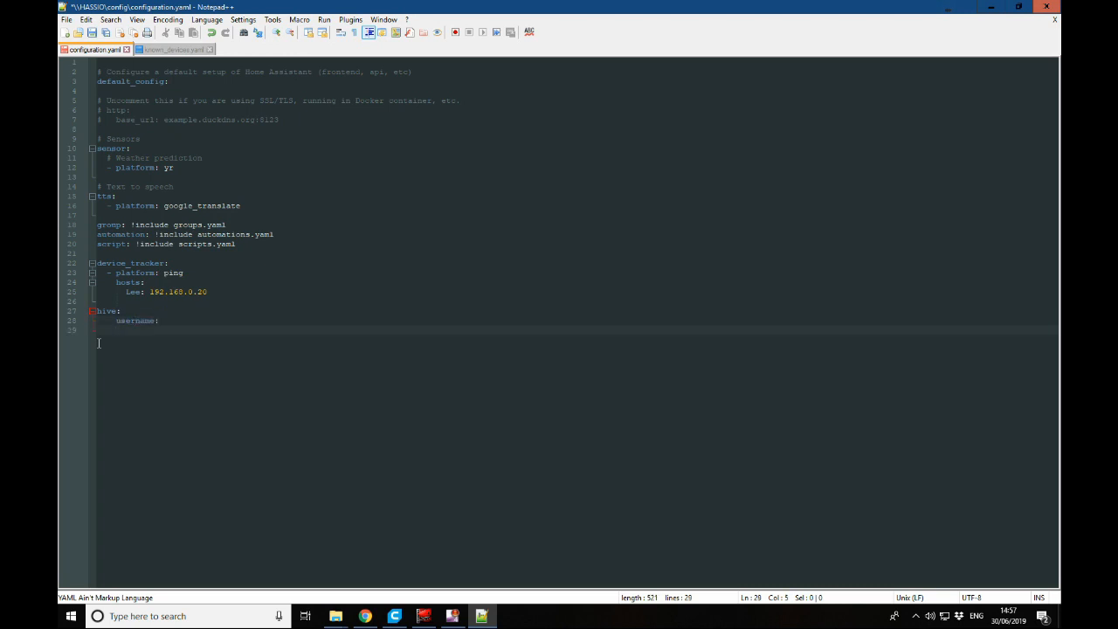
text(password)
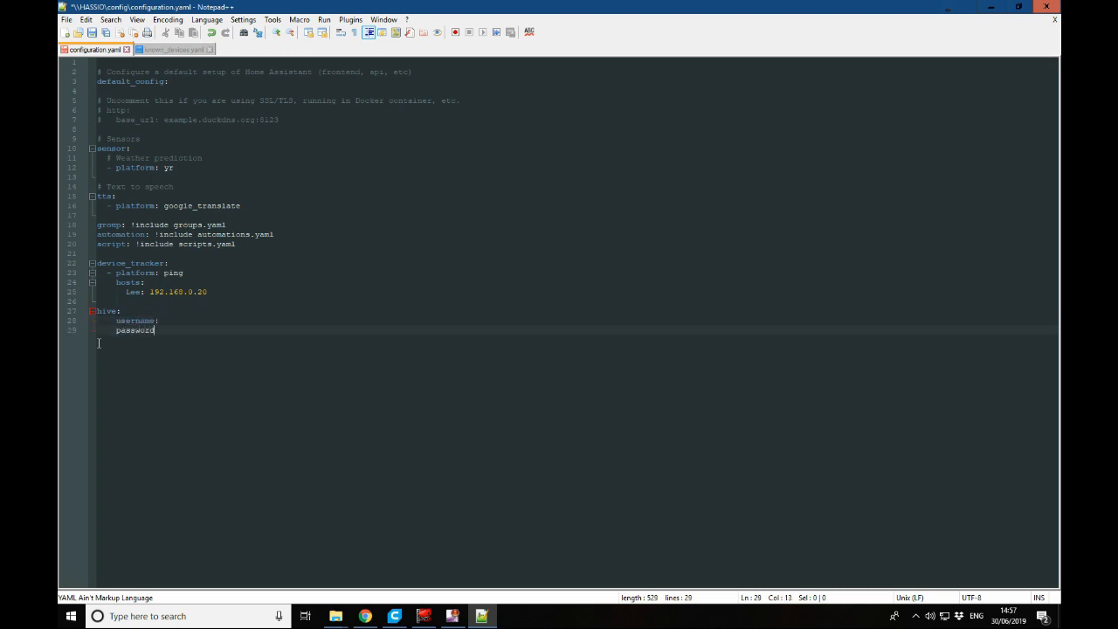
text(:)
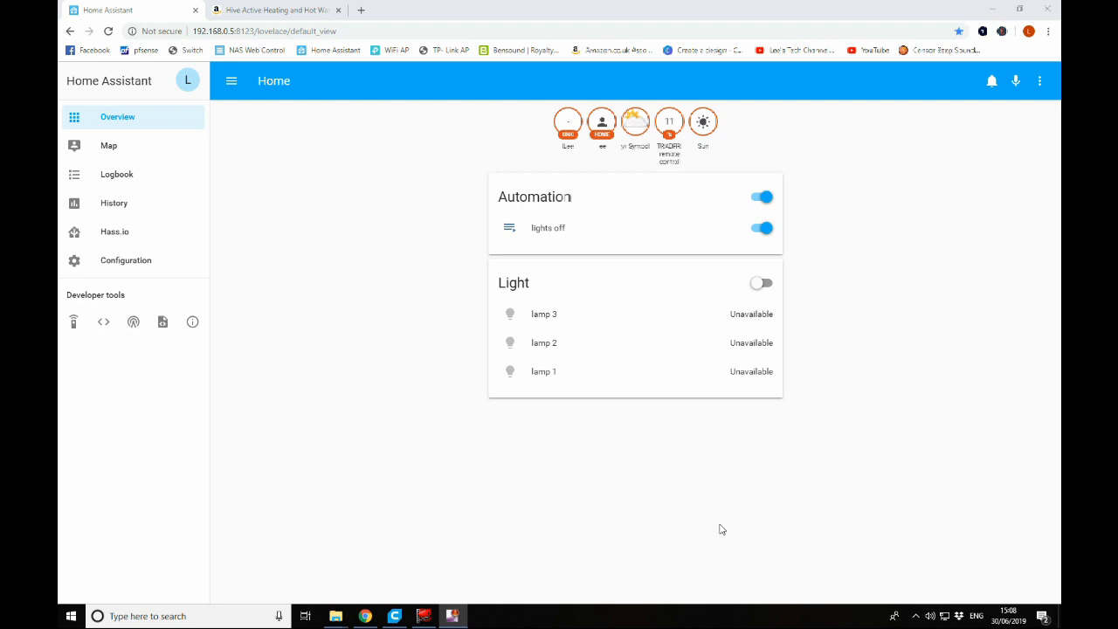
mouse_move(122, 410)
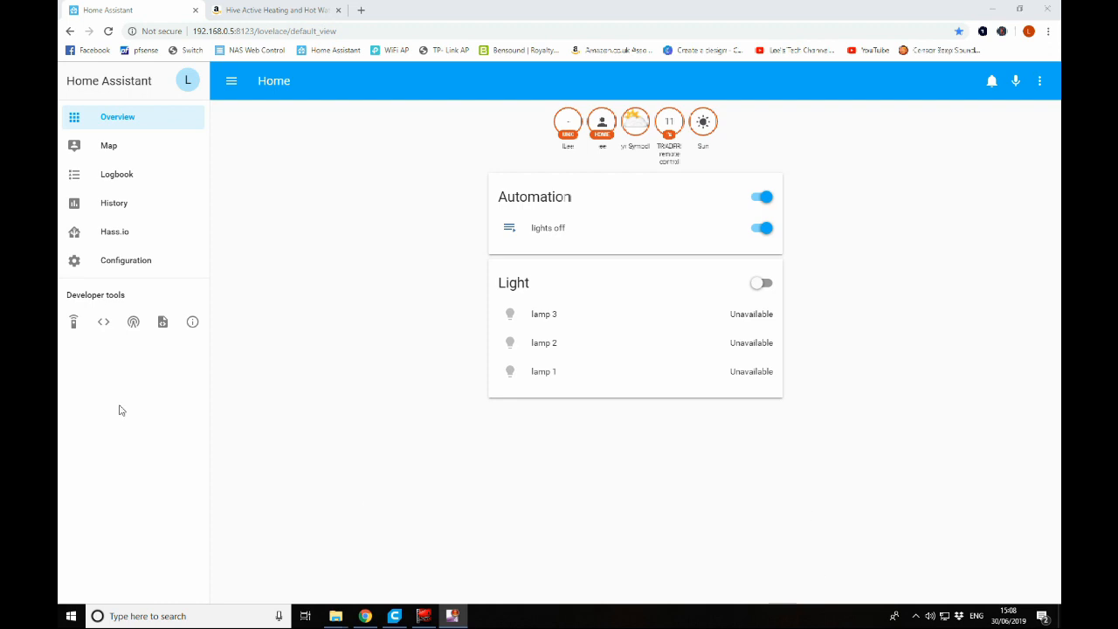
mouse_move(261, 339)
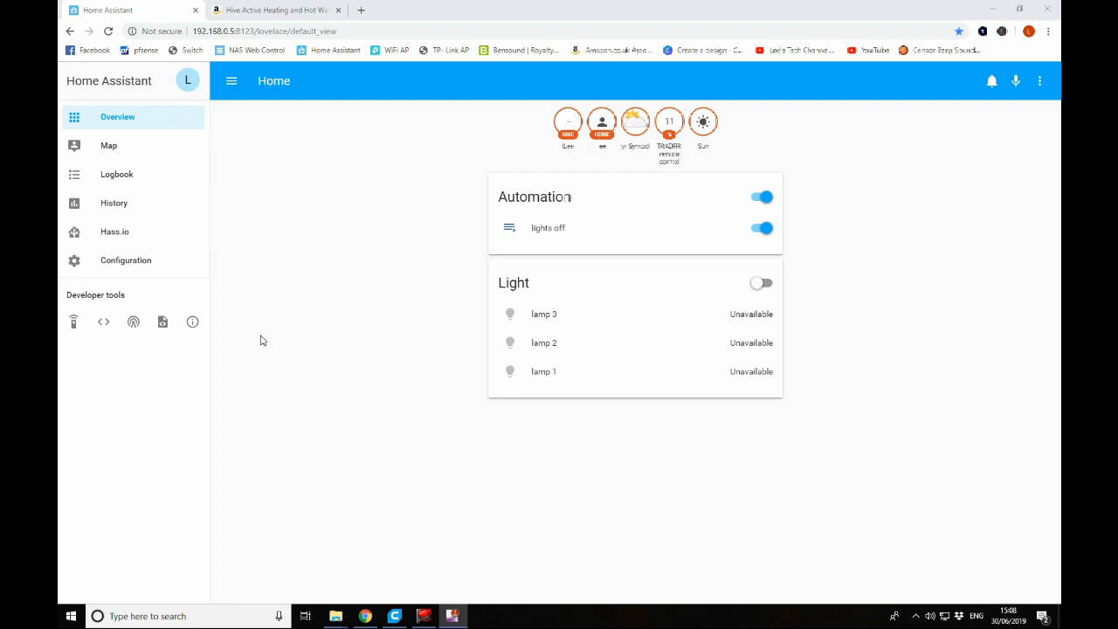
- Run Check Config under Configuration > General to validate the edited configuration
click(125, 260)
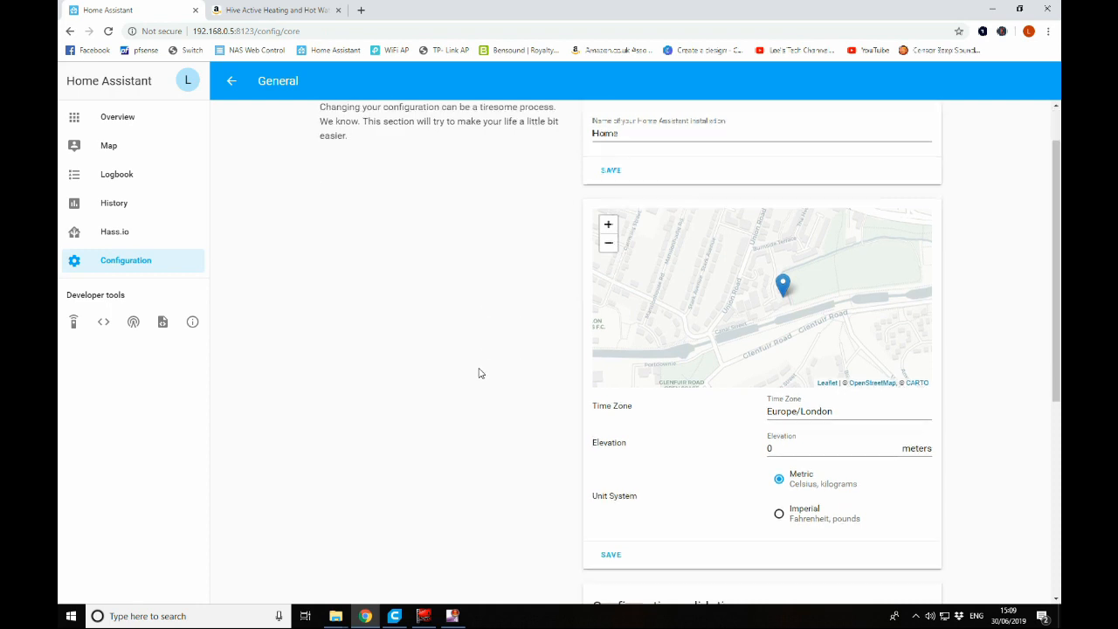
scroll(down, 3)
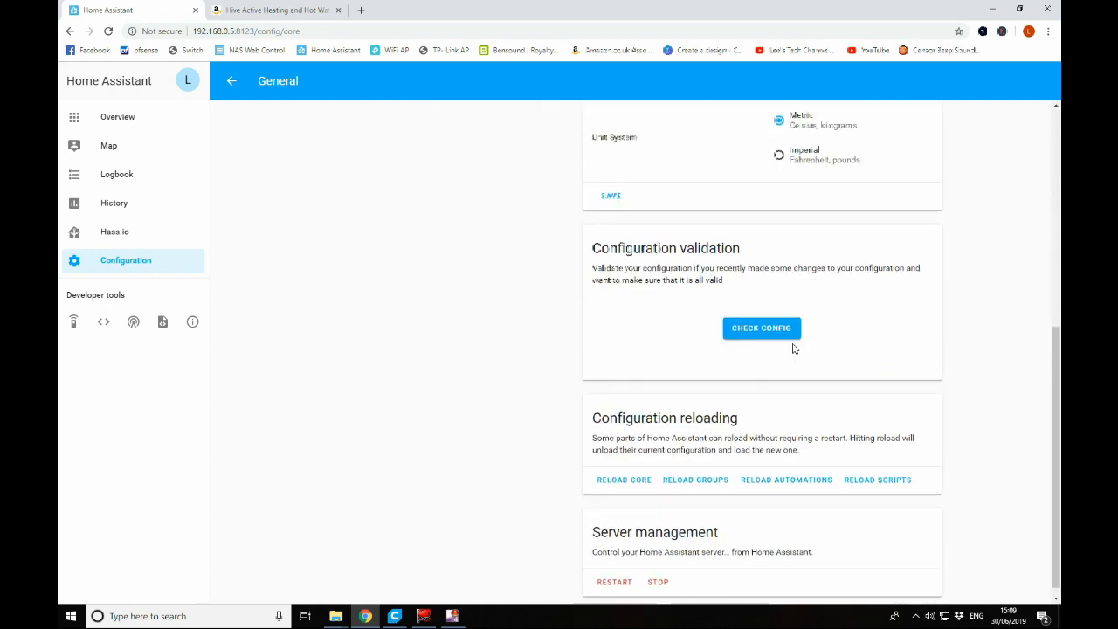
click(761, 328)
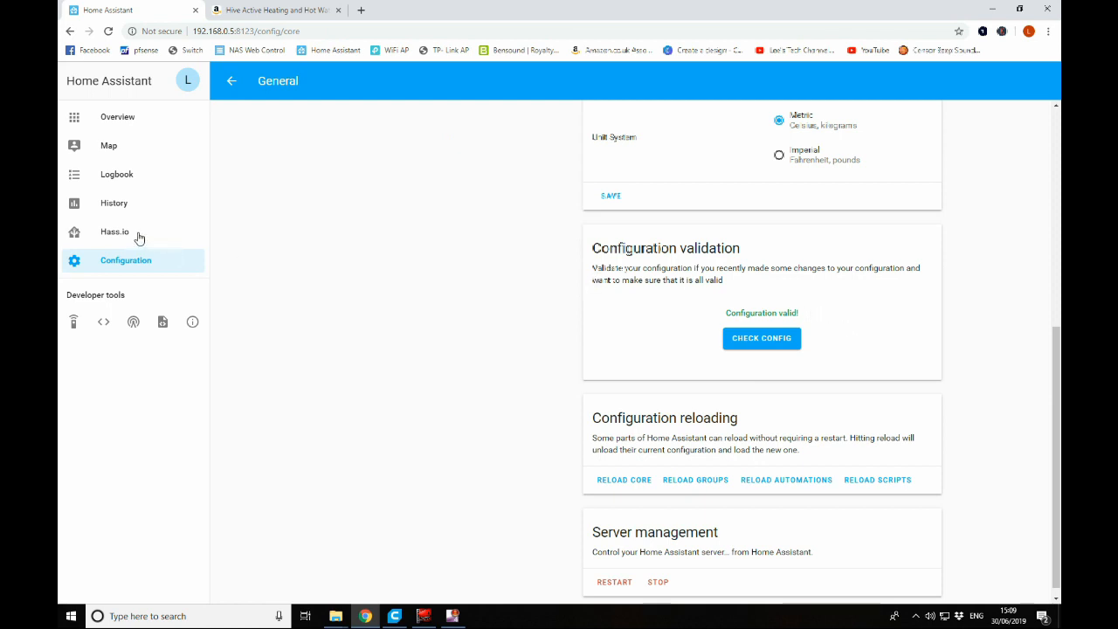
- Reboot the host from the Hass.io System page so the hive changes load
click(114, 231)
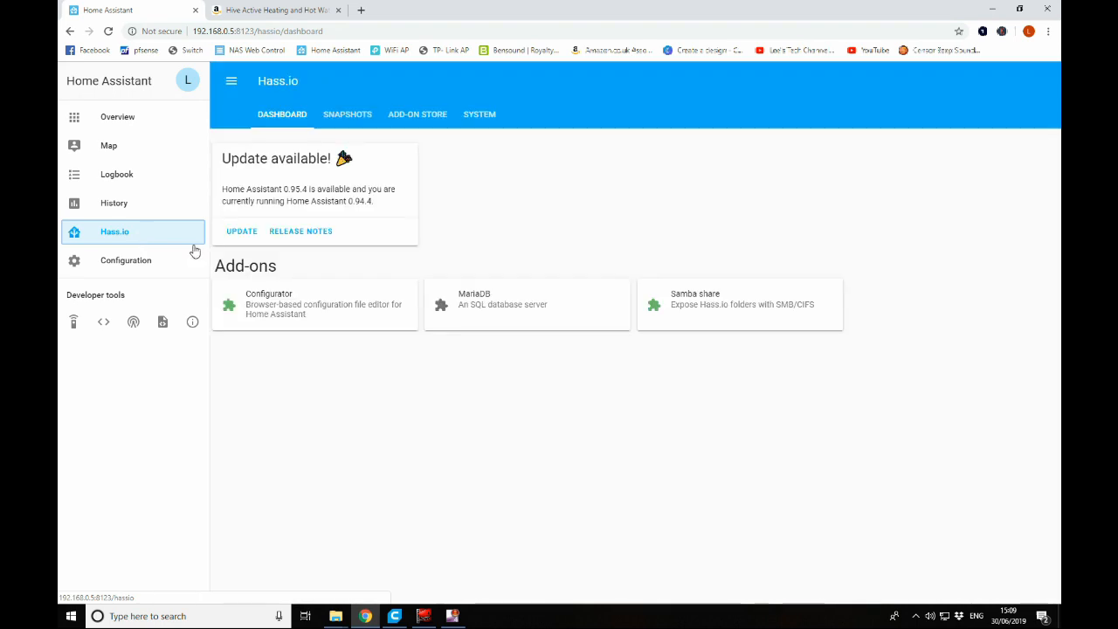
click(479, 113)
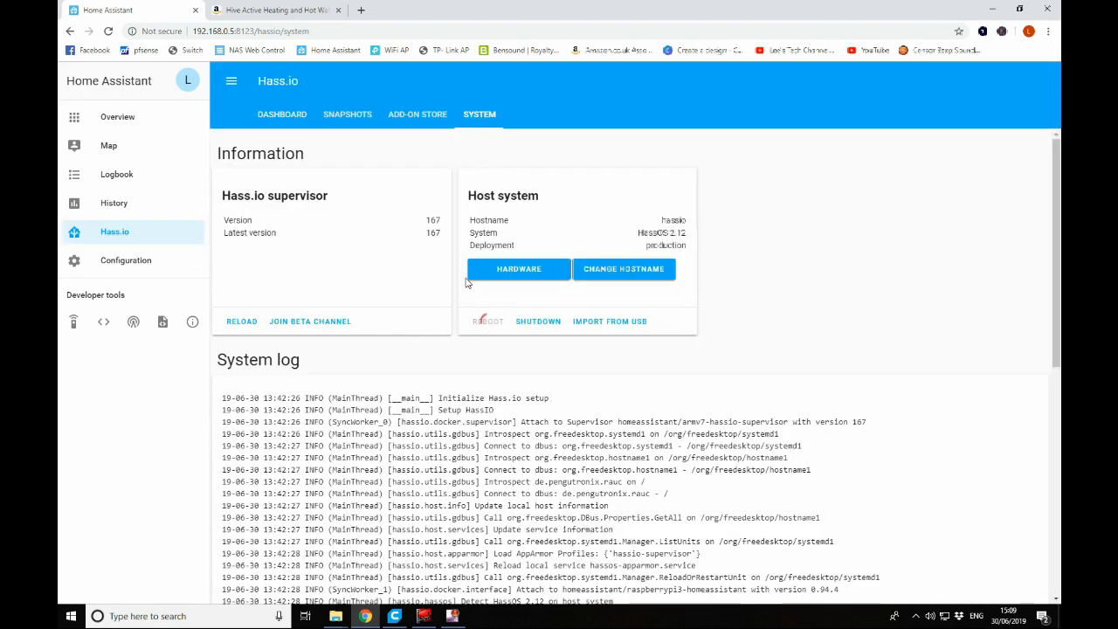
click(271, 10)
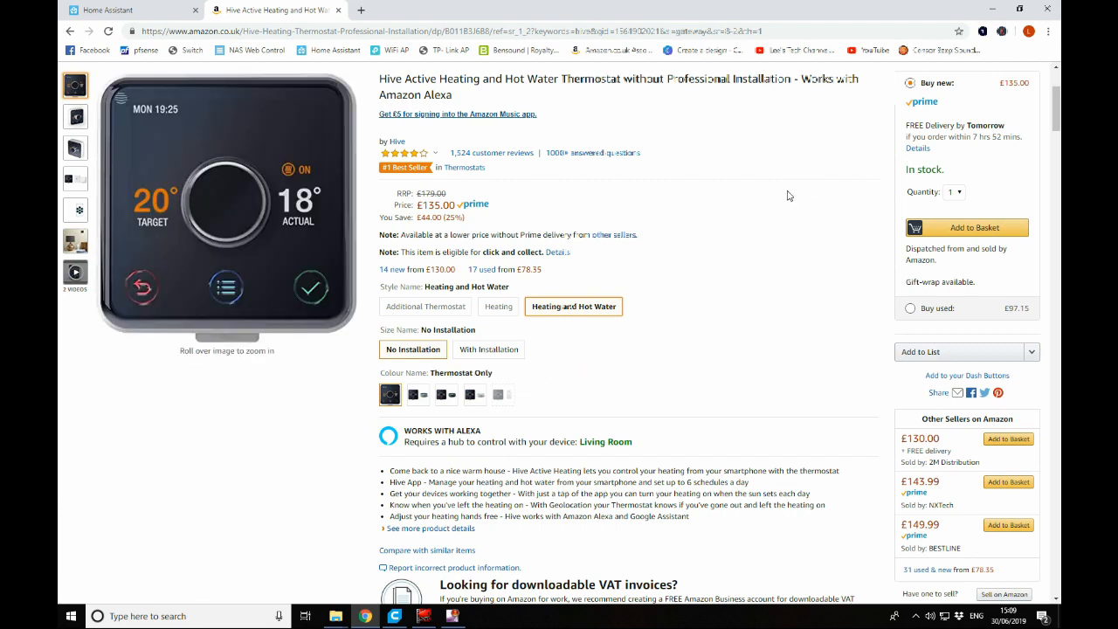
mouse_move(659, 212)
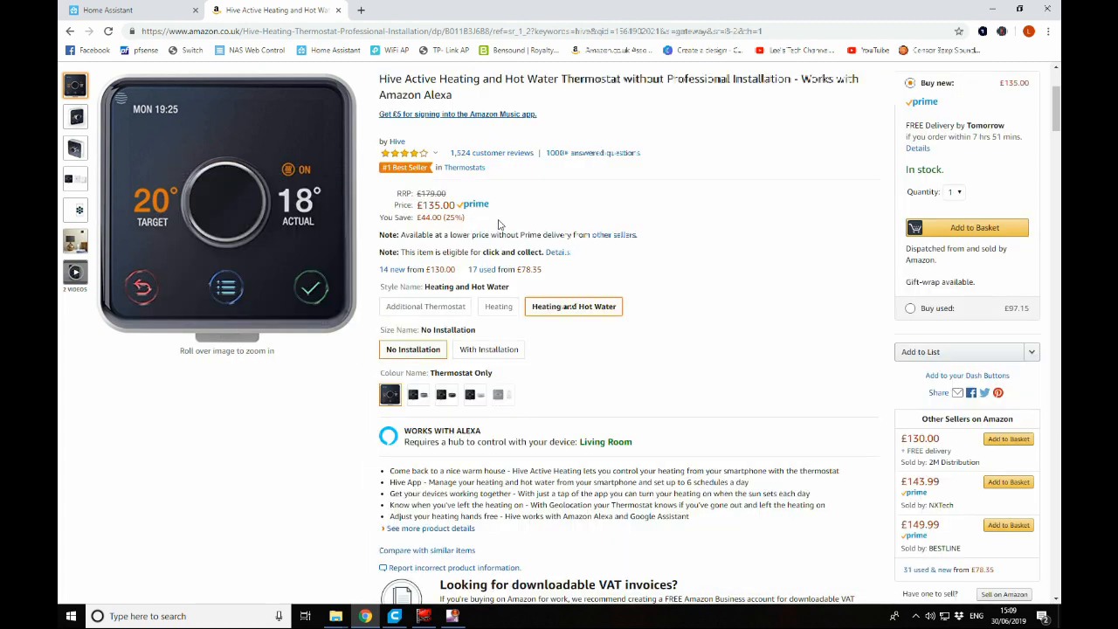
mouse_move(530, 208)
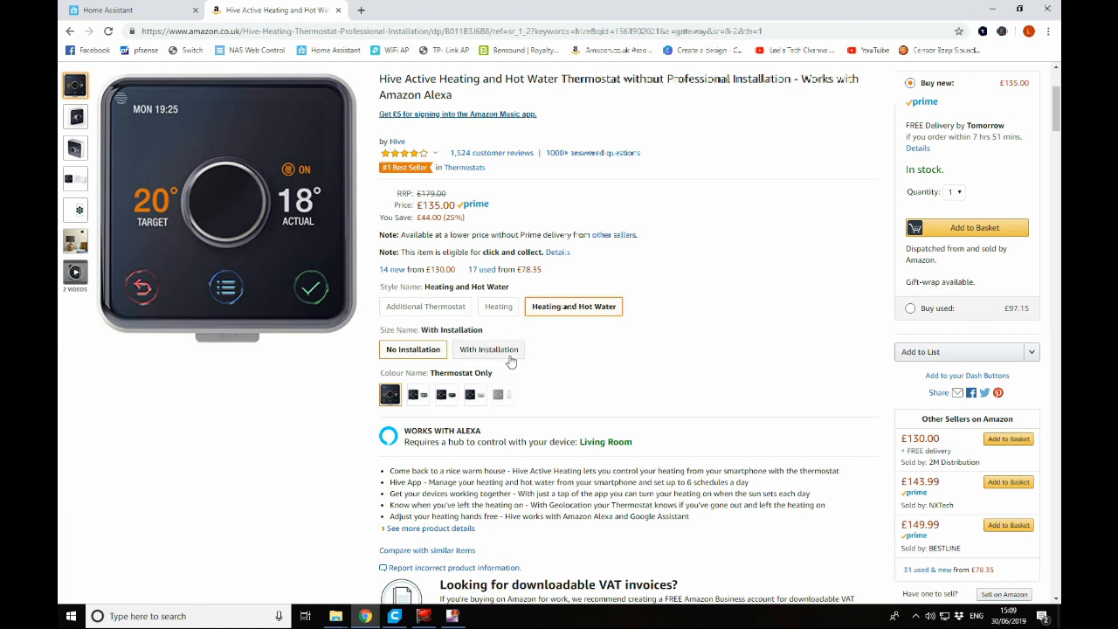
- View the Hive thermostat with-installation option at £183.99, then return to Home Assistant
click(488, 350)
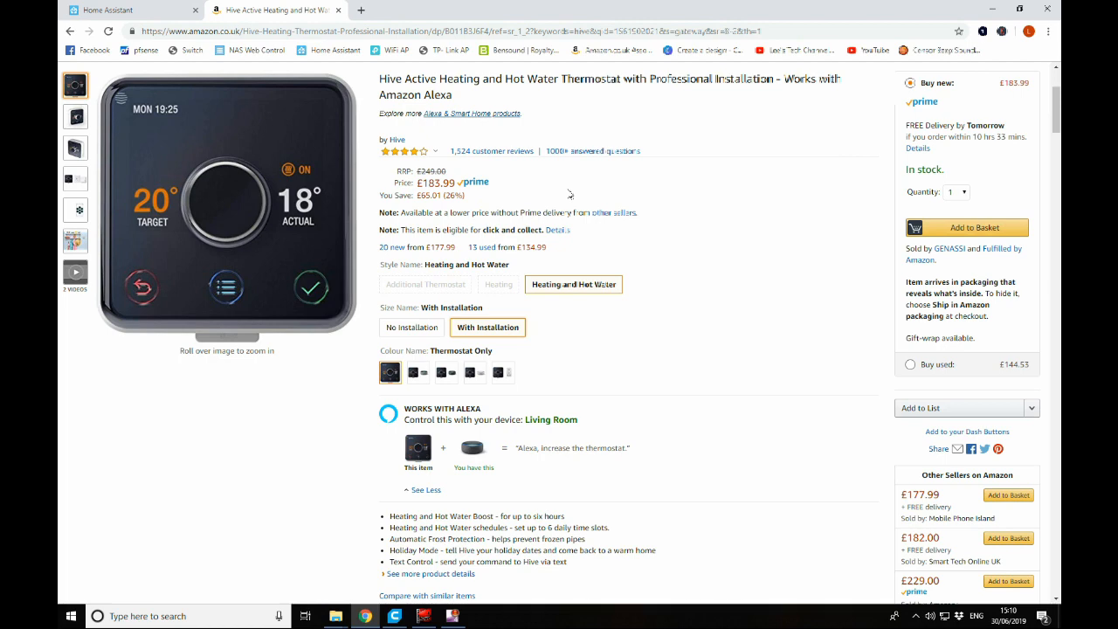
click(131, 10)
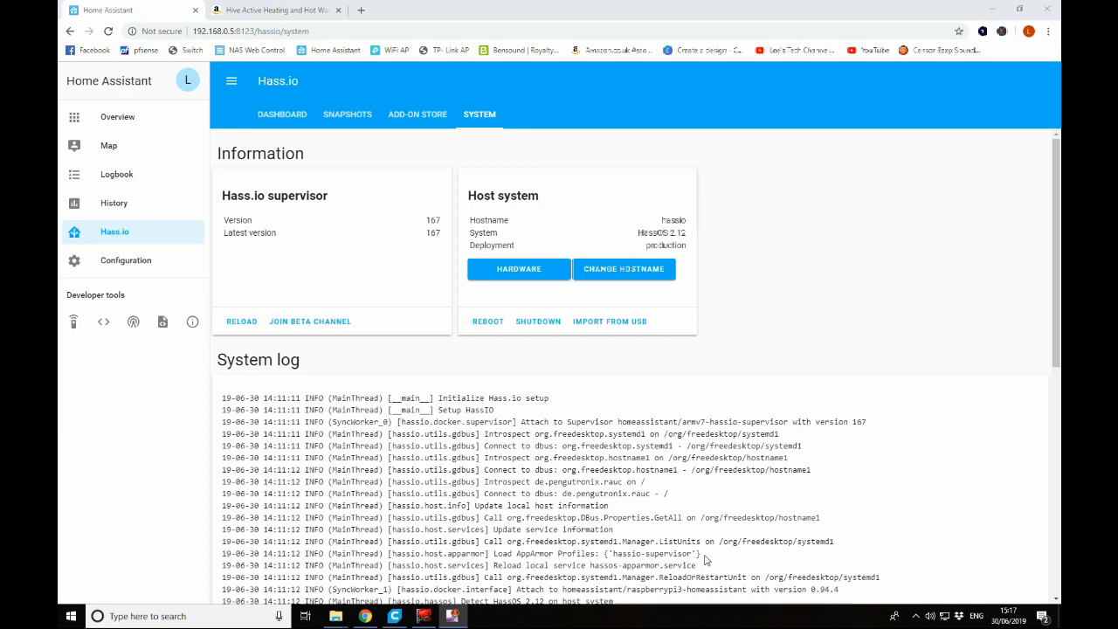
mouse_move(254, 395)
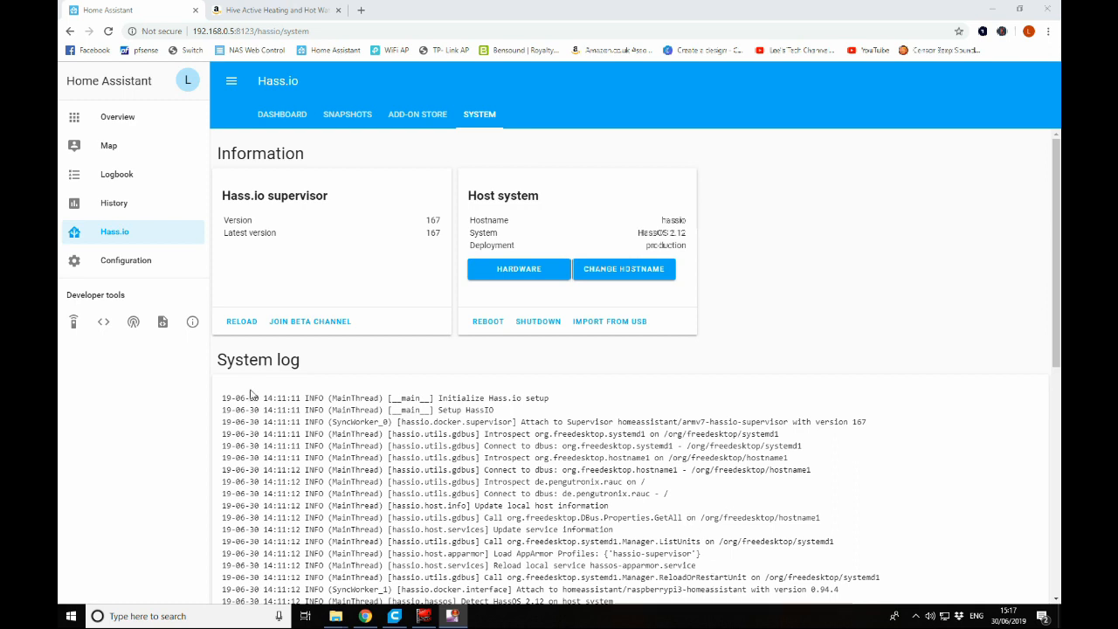
- Show the Overview dashboard with the Heating thermostat card at 22.5 °C in Auto mode
click(117, 117)
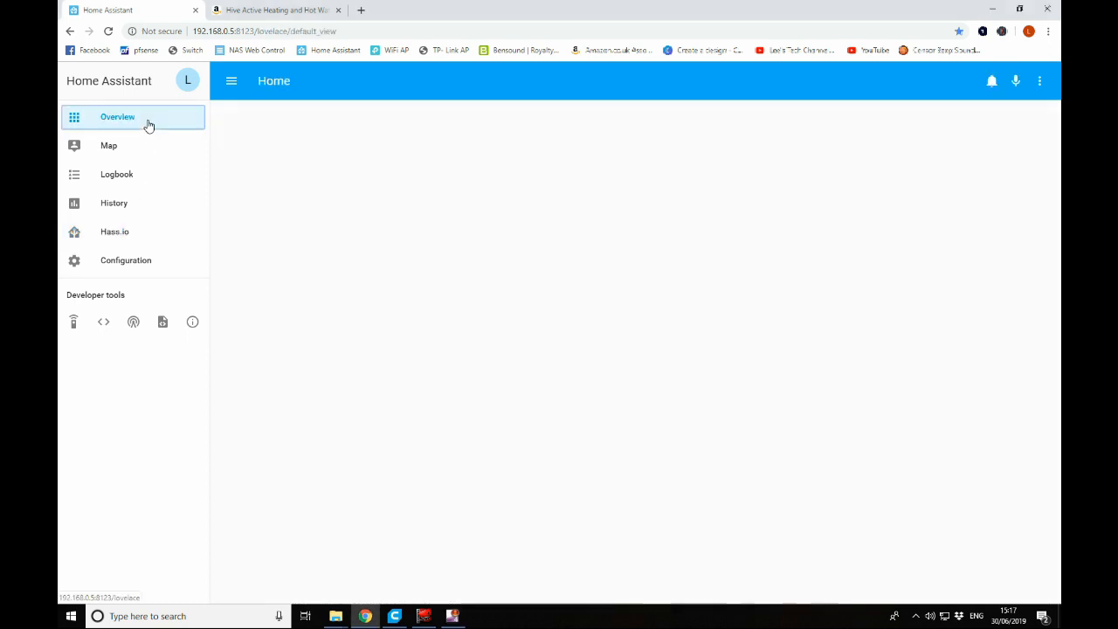
click(117, 116)
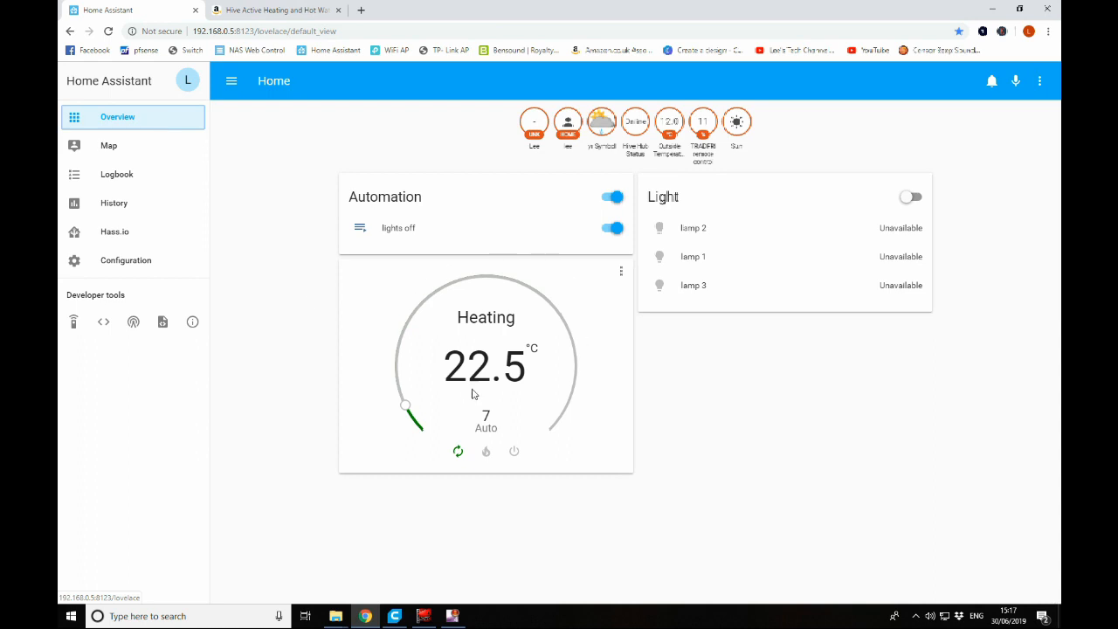
mouse_move(601, 387)
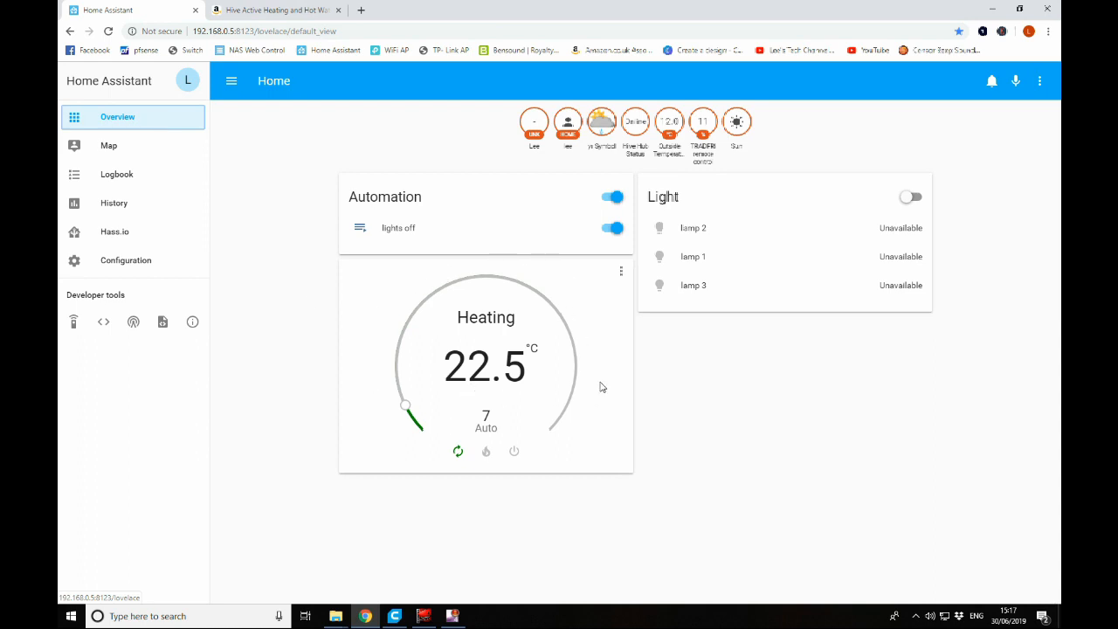
mouse_move(445, 375)
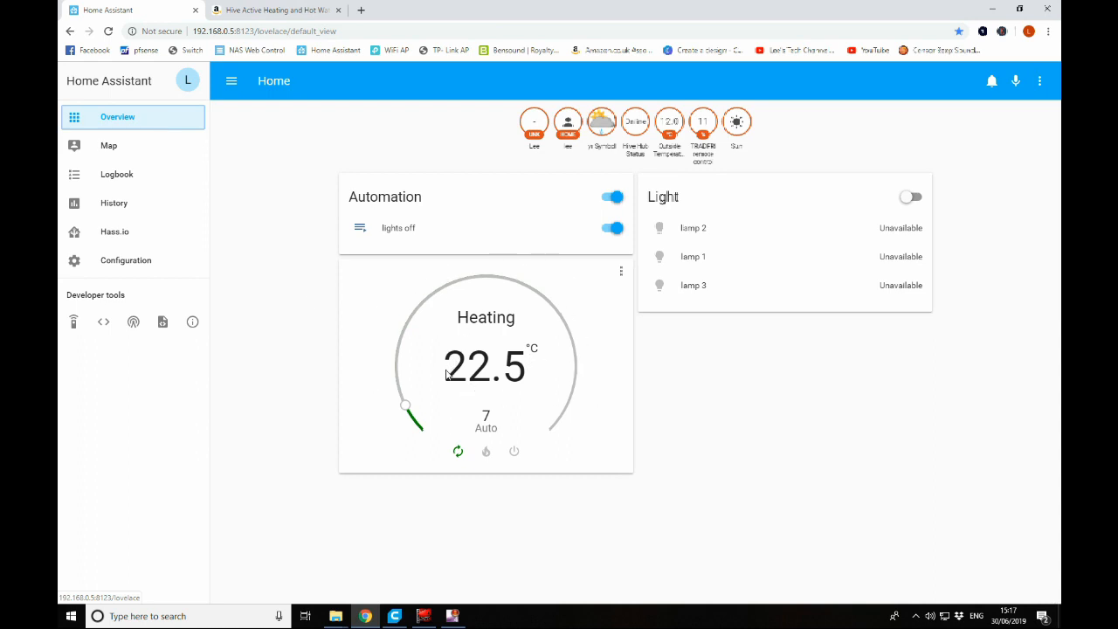
mouse_move(519, 379)
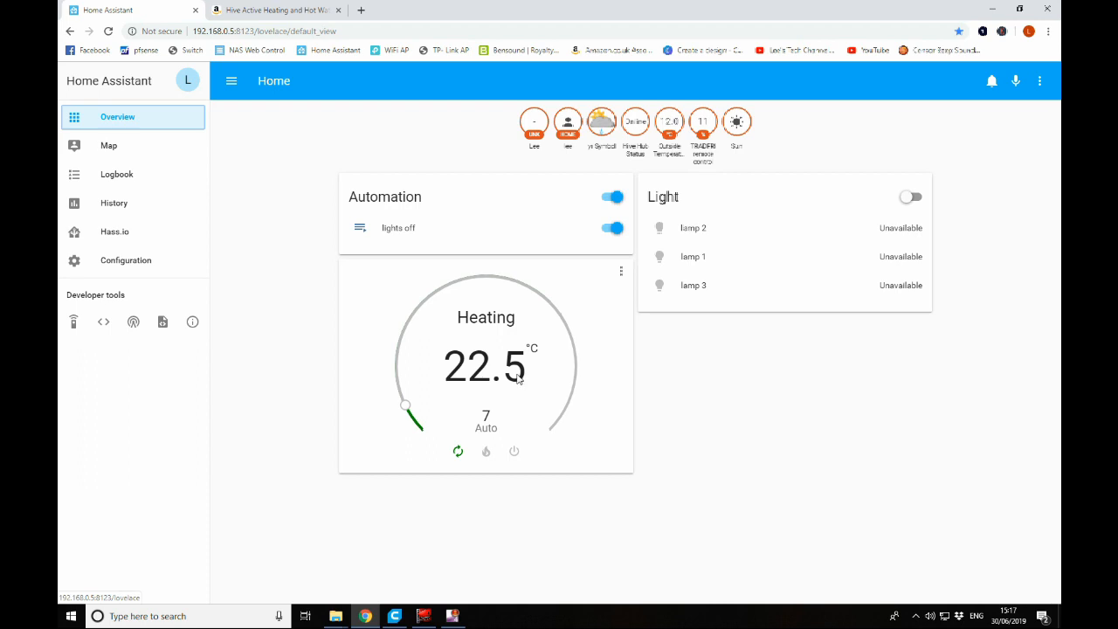
mouse_move(488, 422)
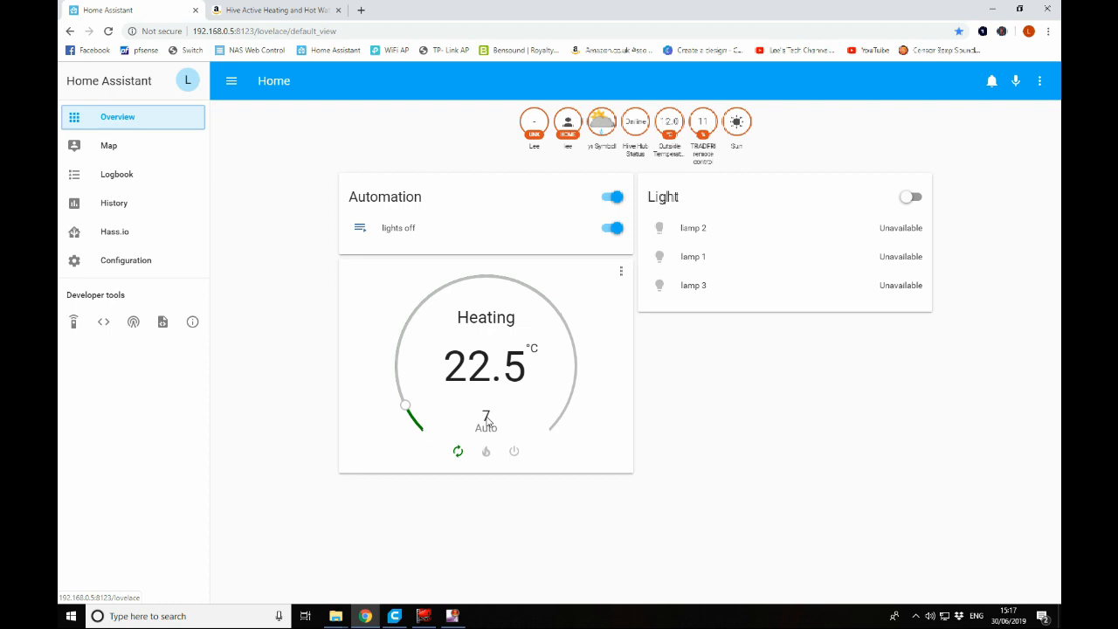
mouse_move(498, 435)
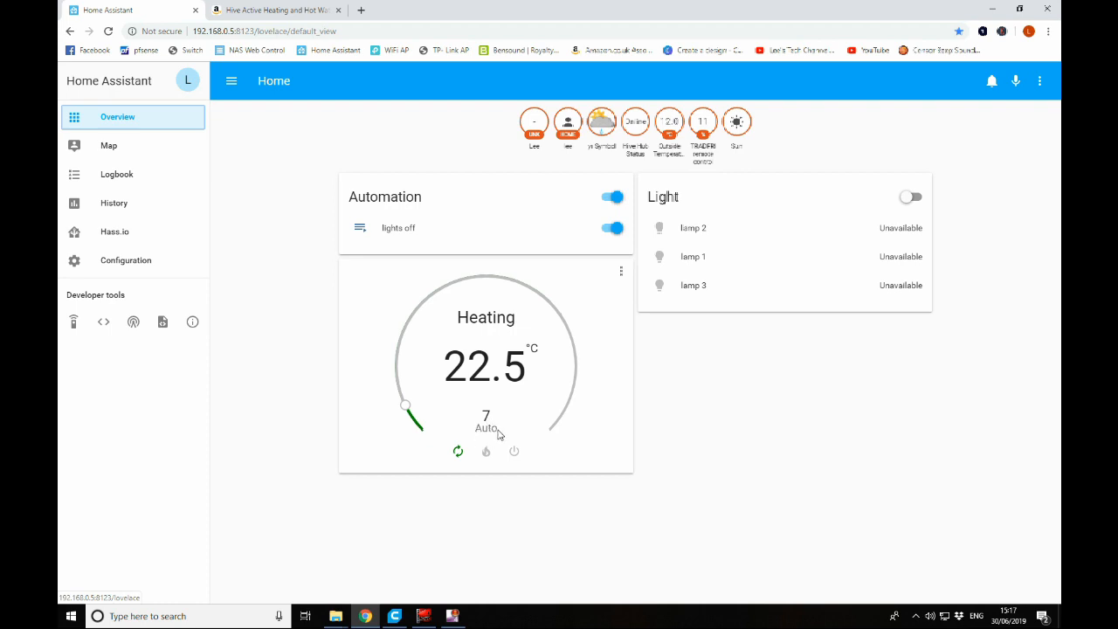
mouse_move(598, 305)
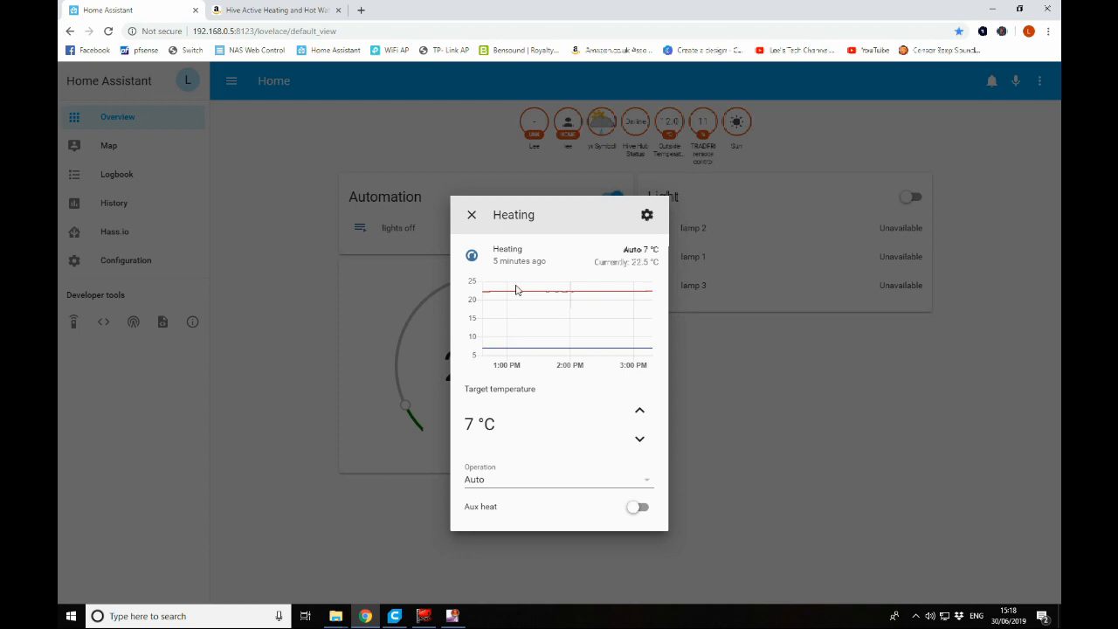
mouse_move(600, 354)
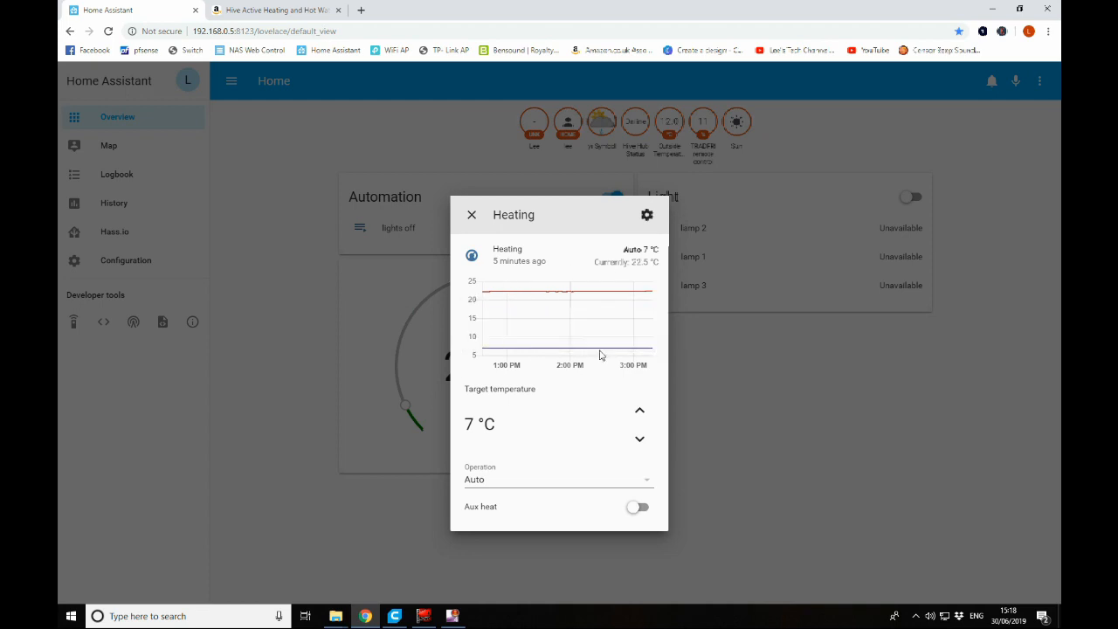
mouse_move(525, 434)
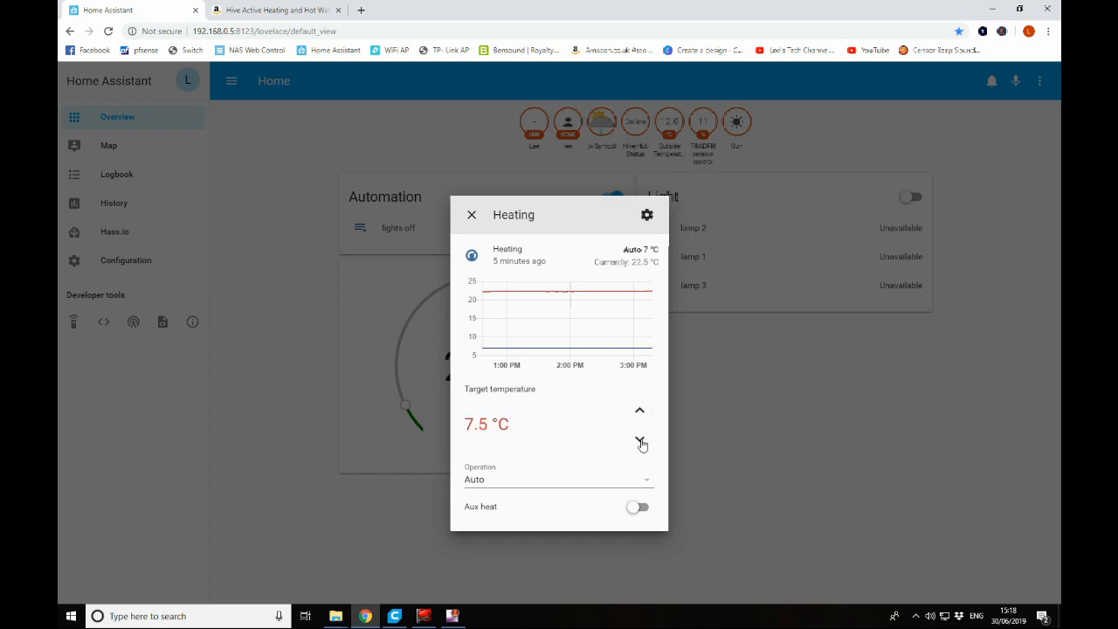
click(639, 440)
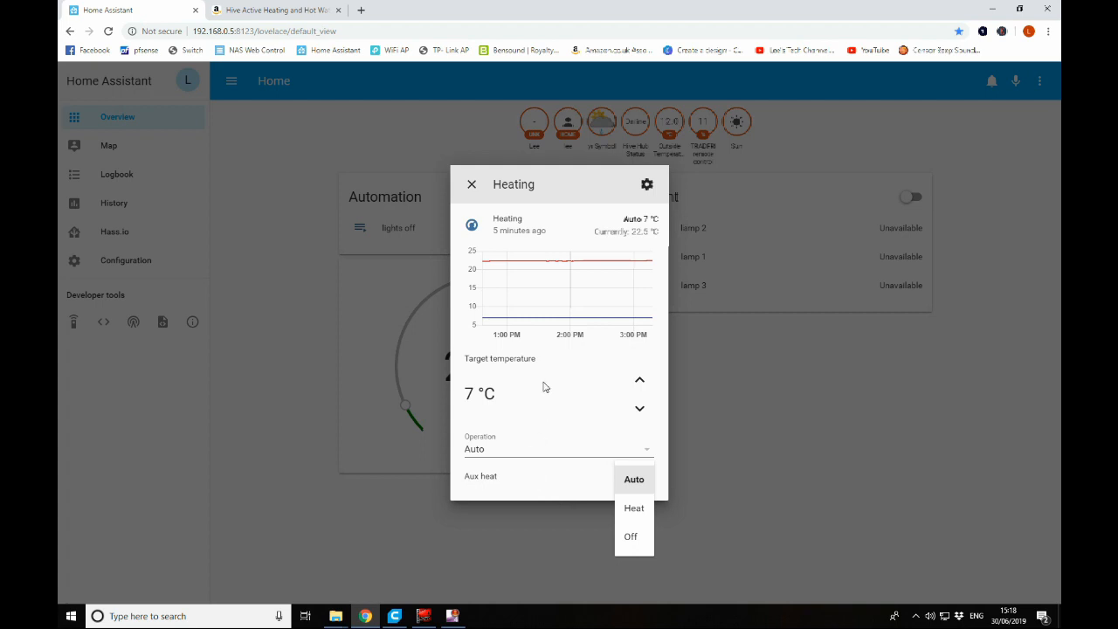
click(635, 479)
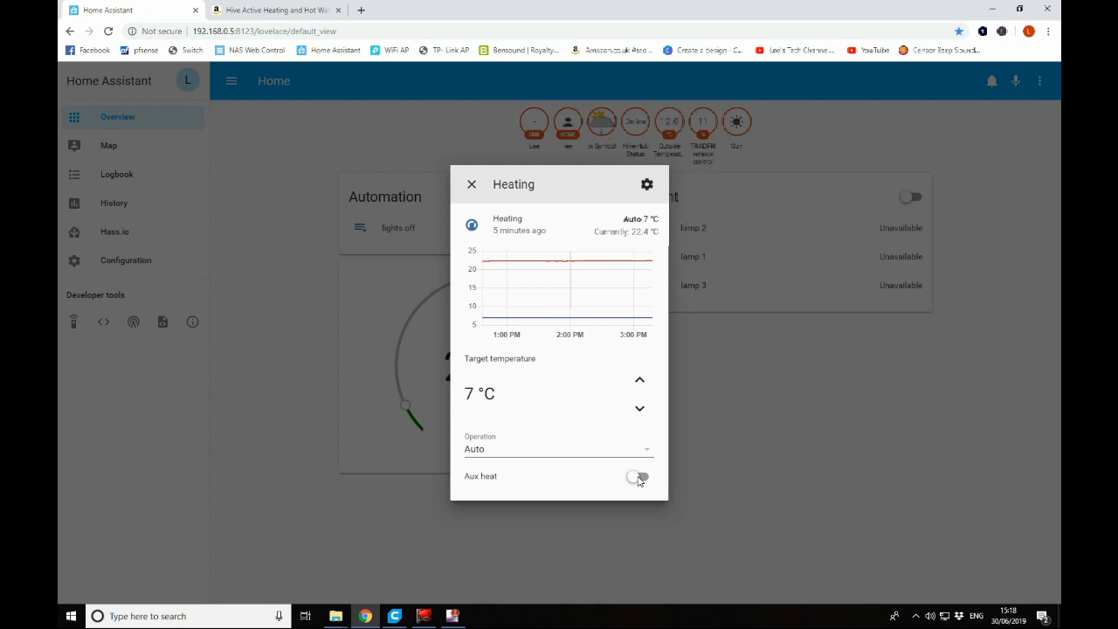
click(471, 184)
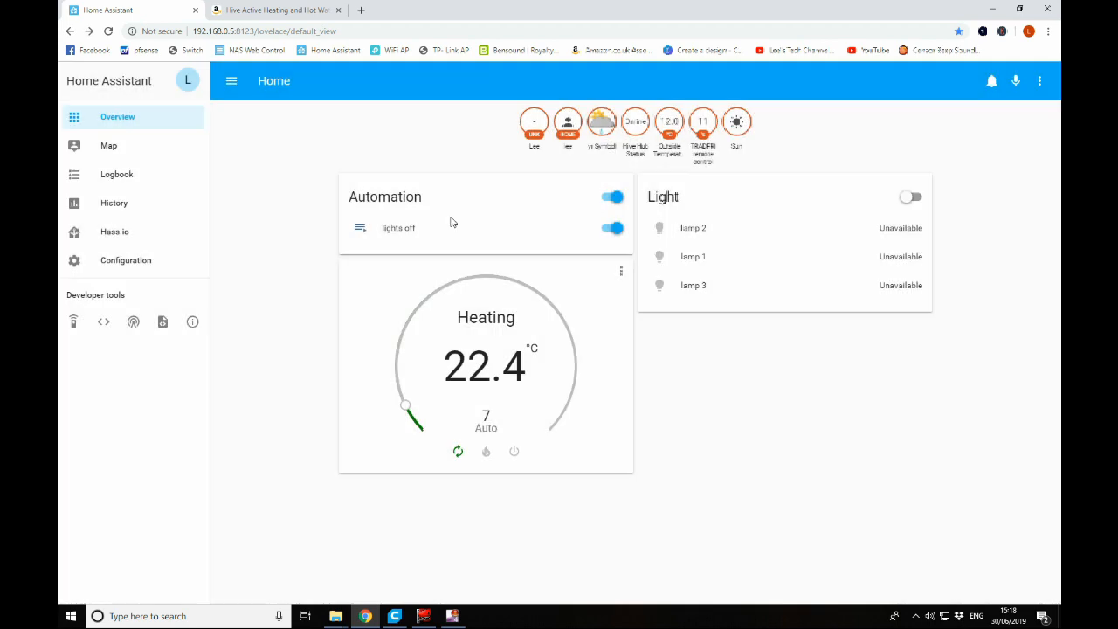
drag(405, 423, 396, 366)
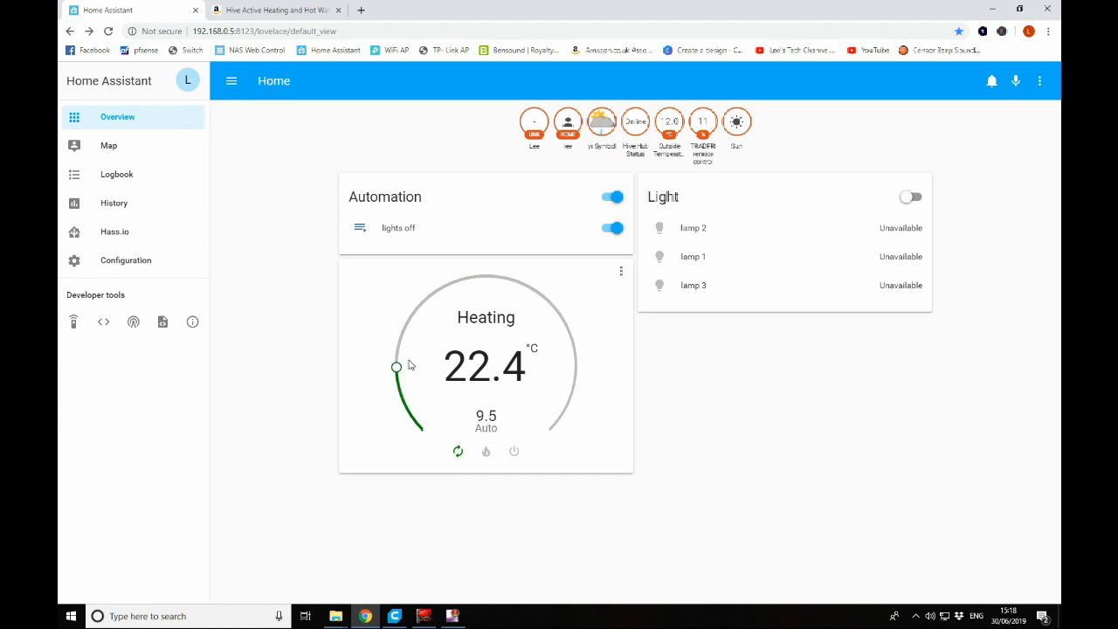
drag(397, 366, 560, 418)
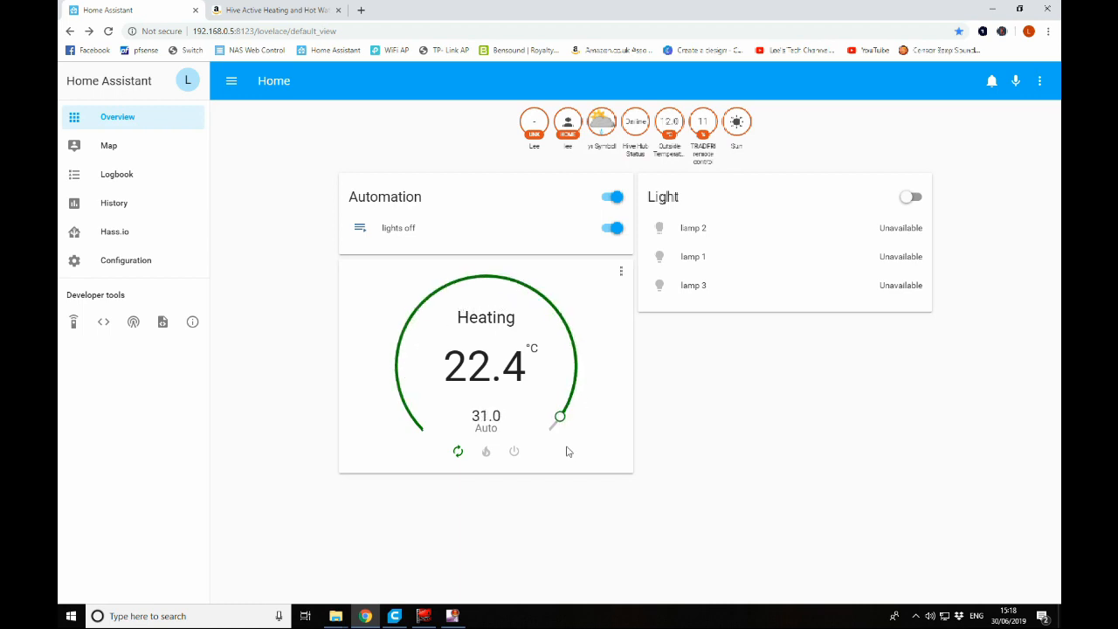
drag(559, 418, 440, 289)
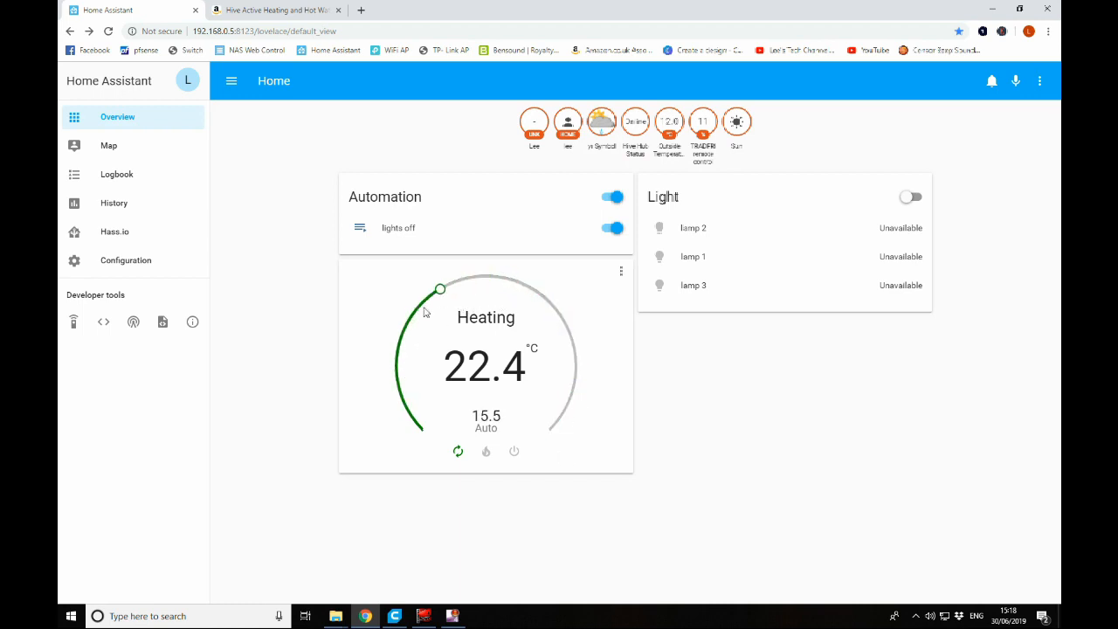
drag(440, 289, 406, 417)
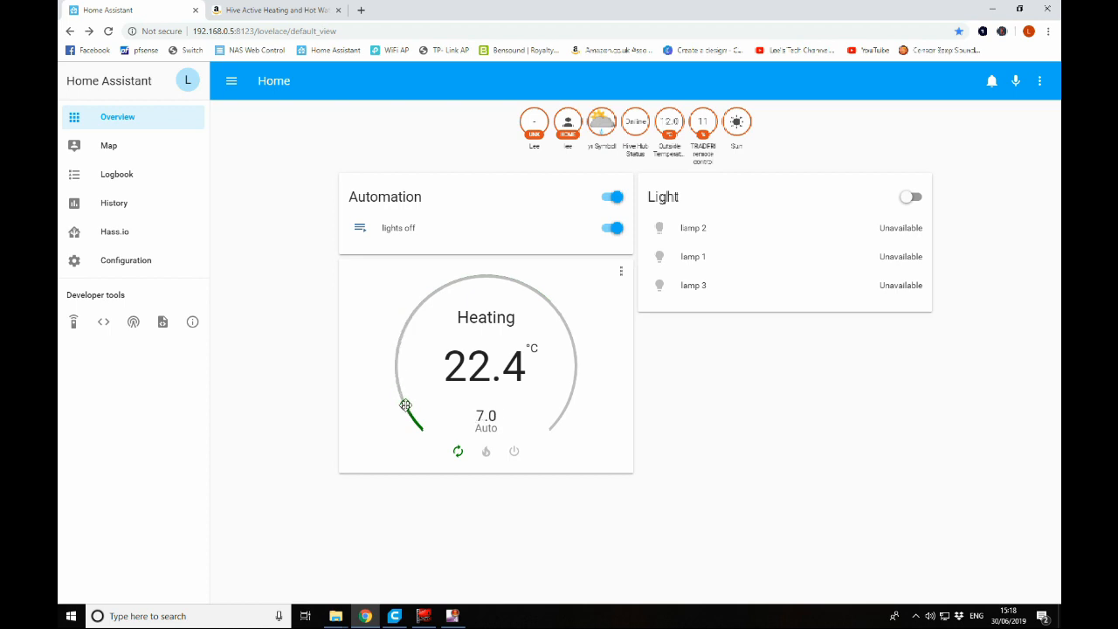
mouse_move(534, 347)
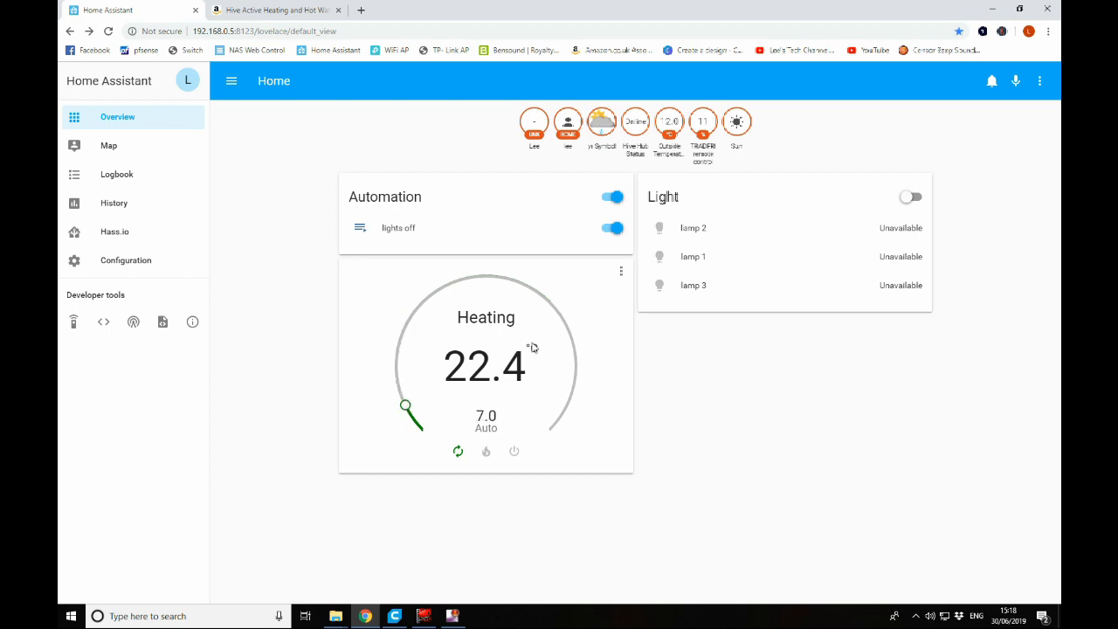